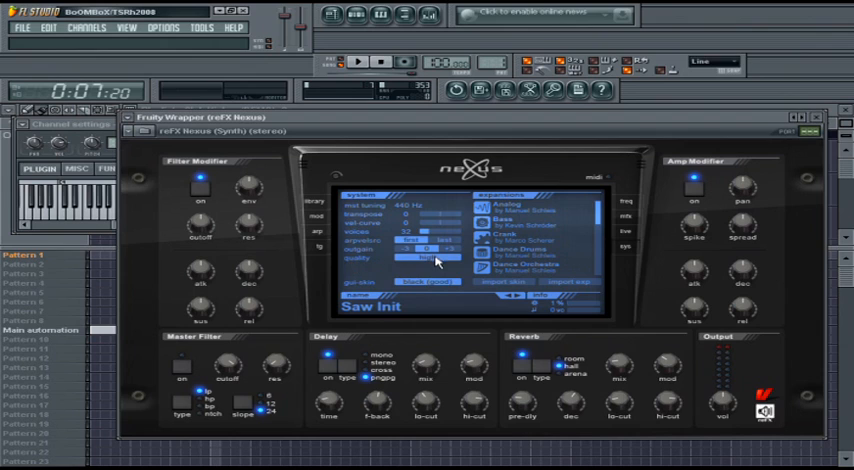
# Set Nexus real-time quality to high and flip to the plugin's back panel.
pyautogui.click(424, 256)
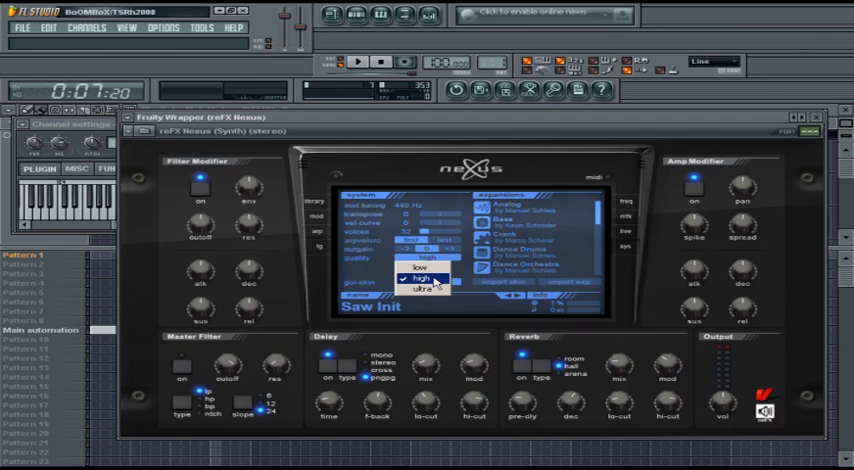
pyautogui.click(424, 278)
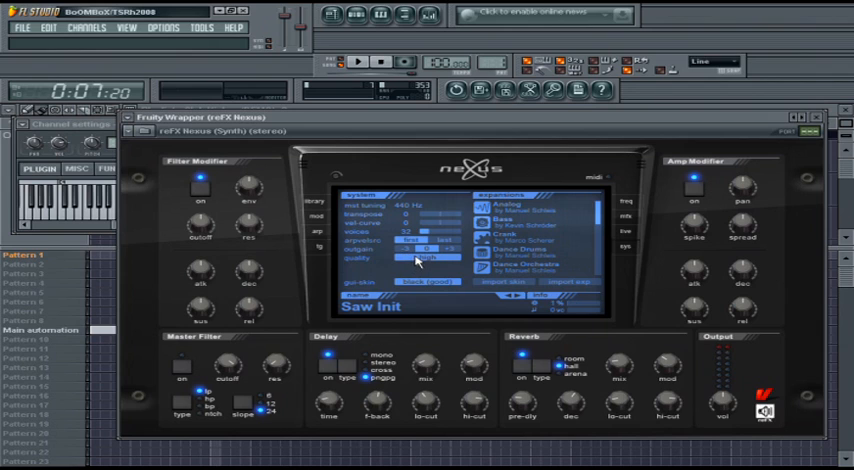
pyautogui.click(422, 256)
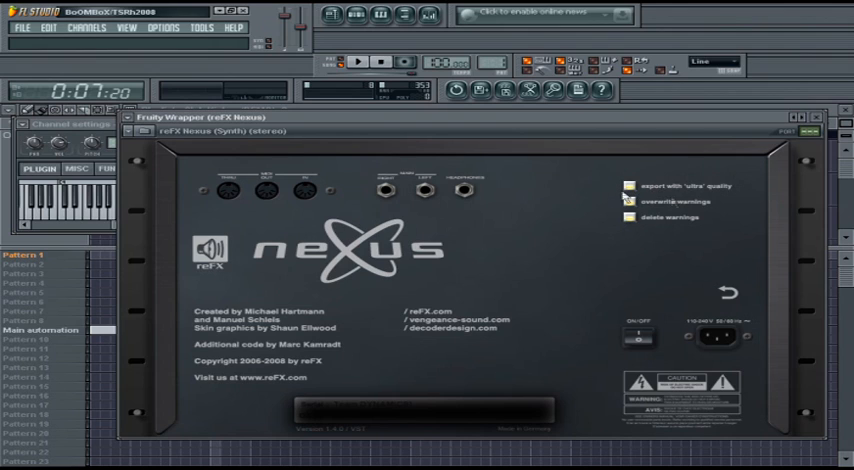
# Enable 'export with ultra quality' and return Nexus to its front panel.
pyautogui.click(622, 188)
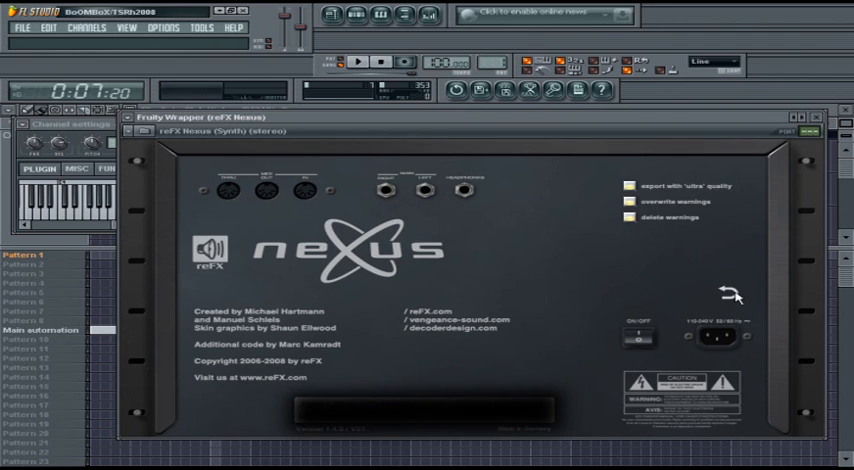
pyautogui.click(730, 292)
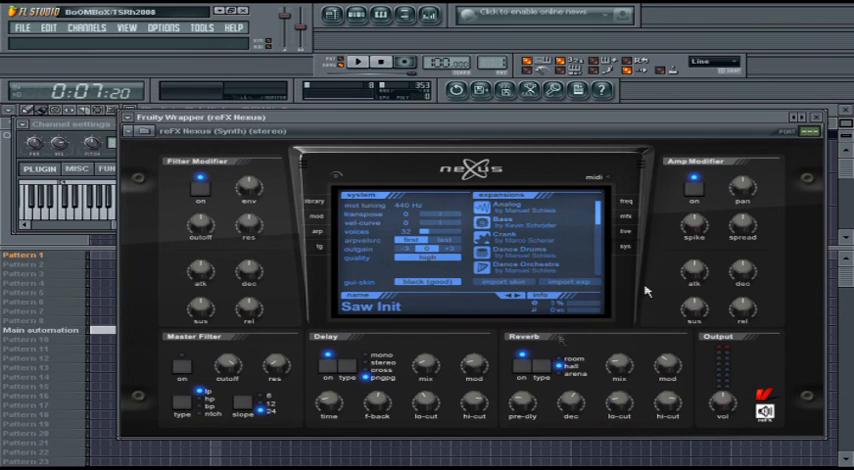
pyautogui.moveTo(584, 322)
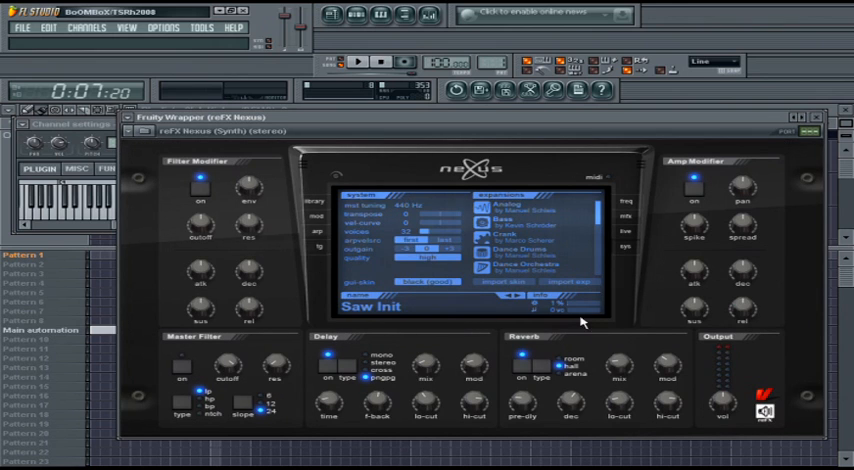